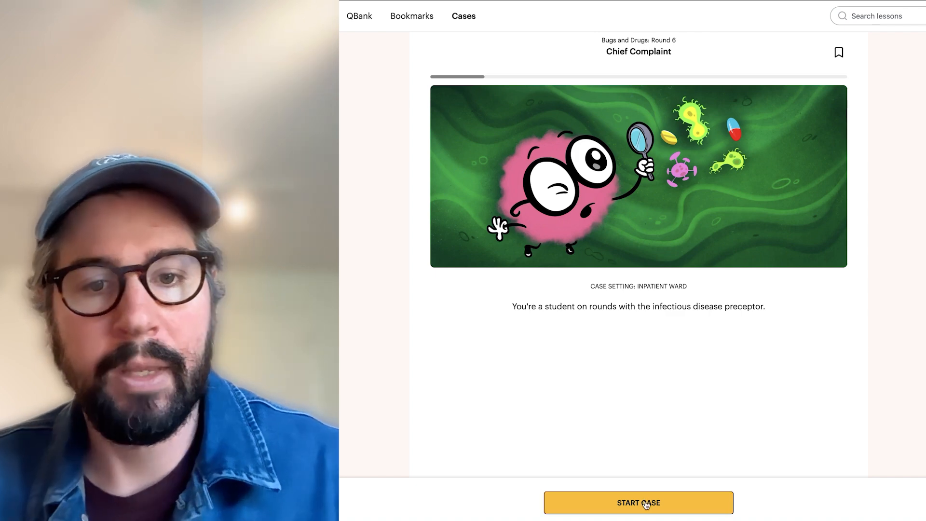
Step: Start the Round 6 case session and dismiss the preceptor introduction to begin Case 1
left_click(637, 502)
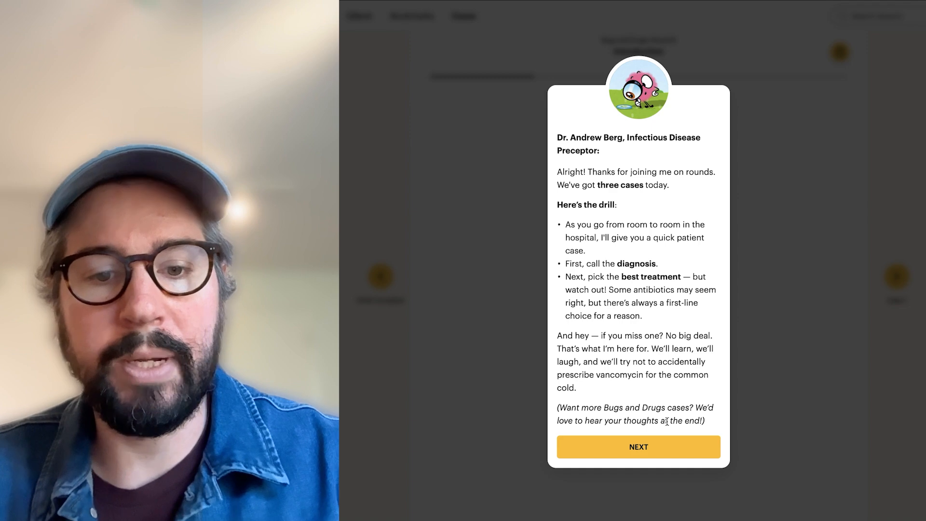
left_click(637, 447)
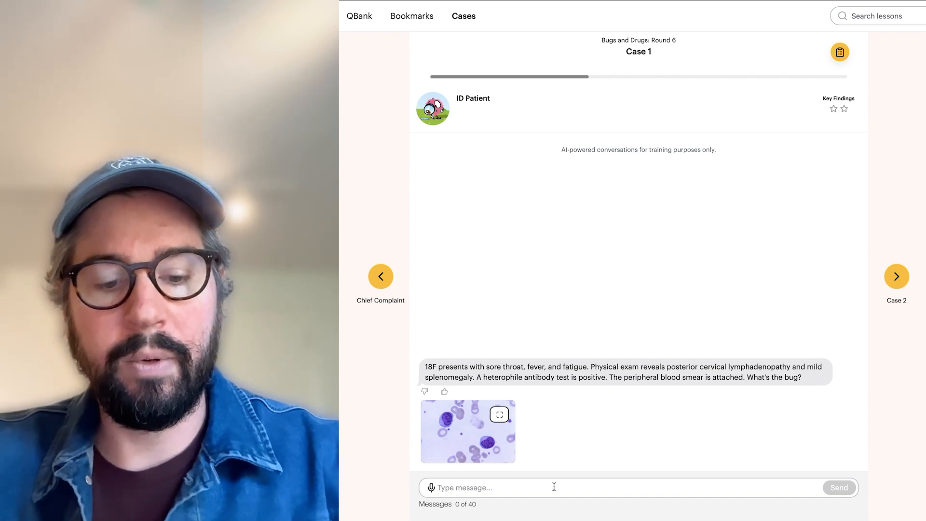
Step: Send 'ebv' as the Case 1 diagnosis
type("ebv")
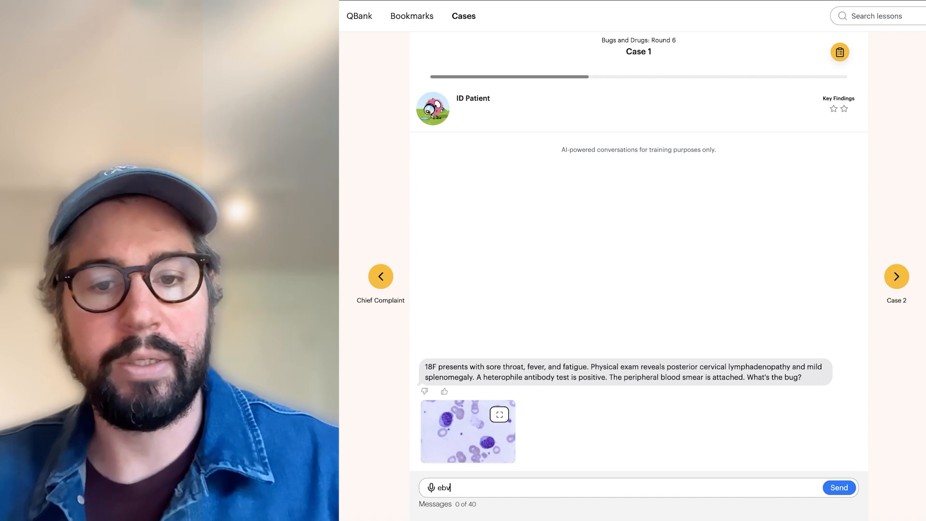
left_click(838, 488)
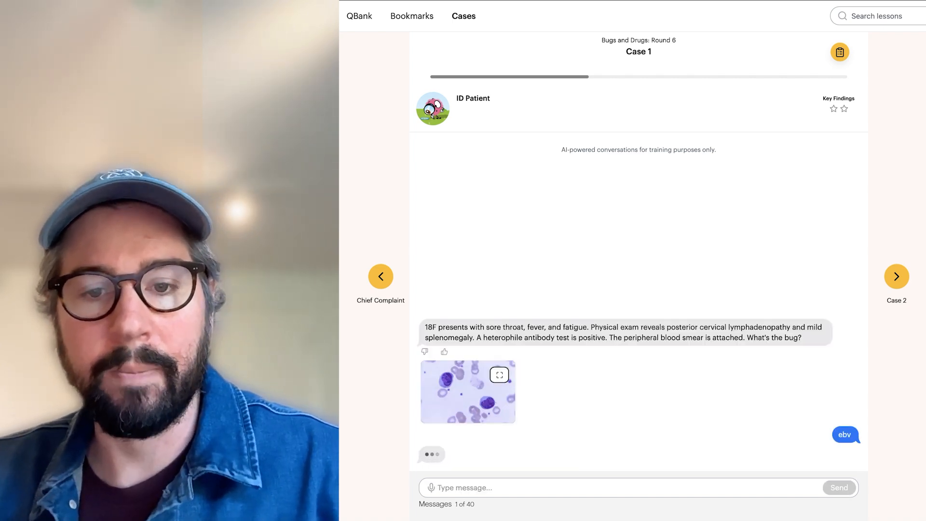
left_click(833, 108)
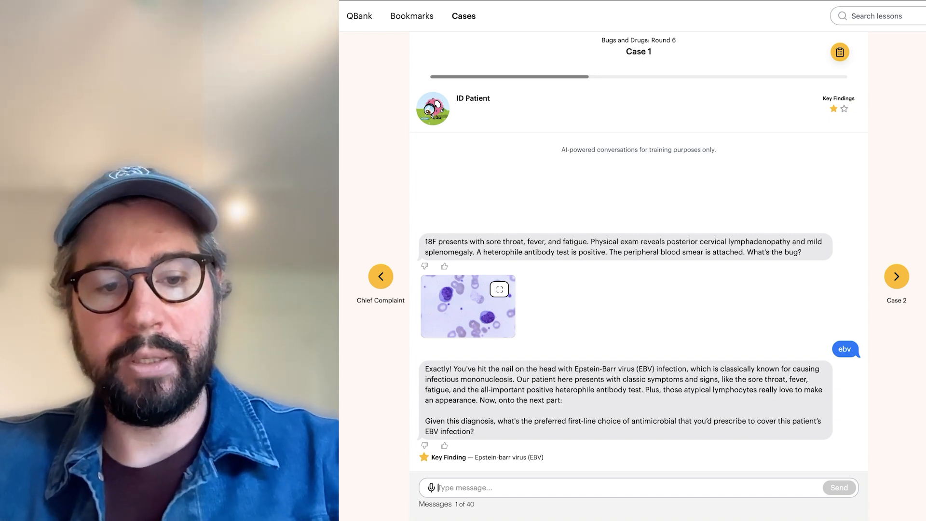
Step: Send supportive care as the Case 1 treatment and advance to Case 2
type("support")
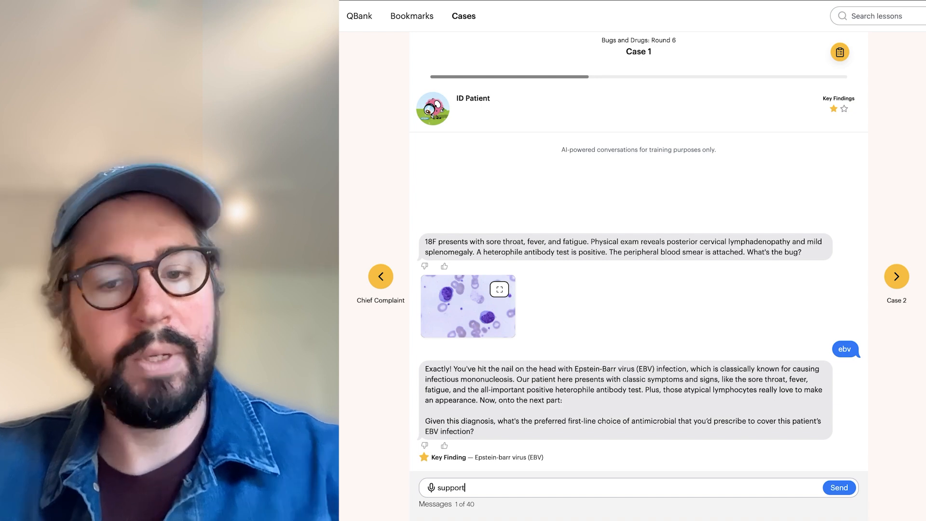
left_click(838, 487)
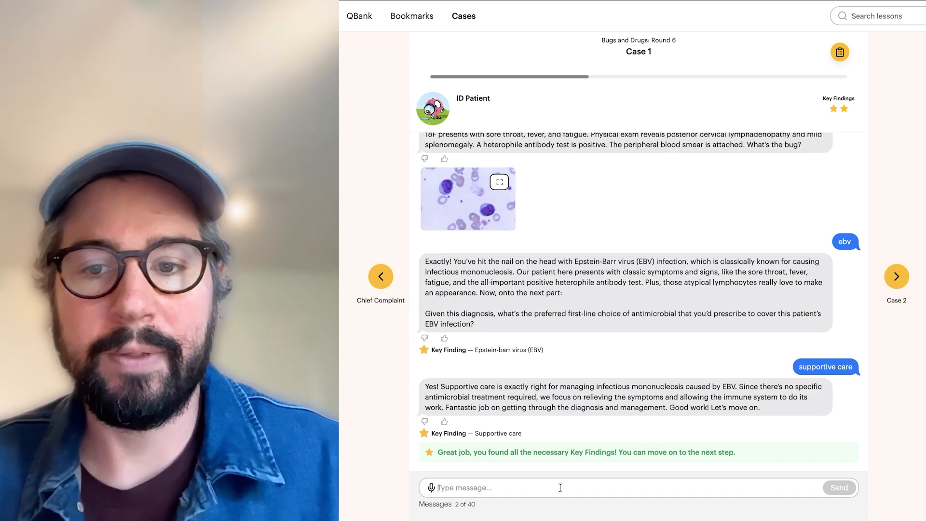
left_click(896, 276)
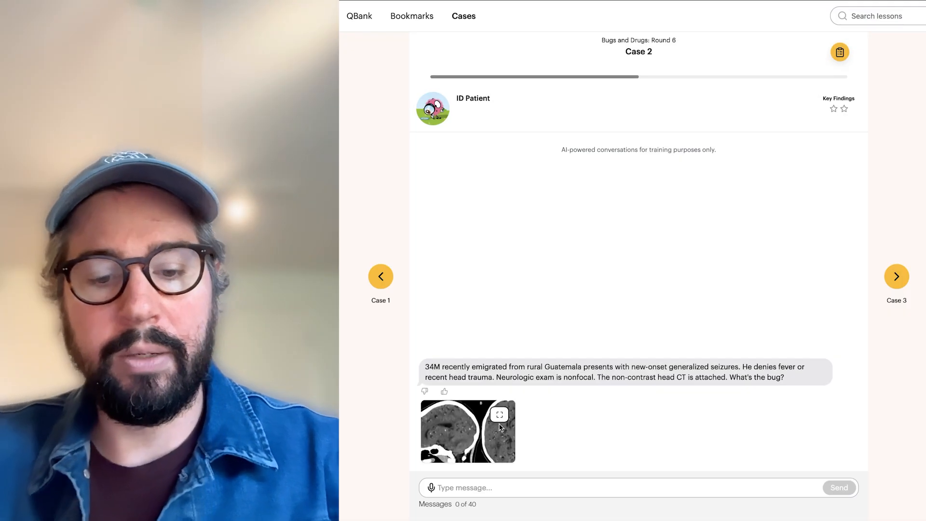
Step: Send neurocysticercosis as the Case 2 diagnosis, then send the treatment answer
type("neurocys")
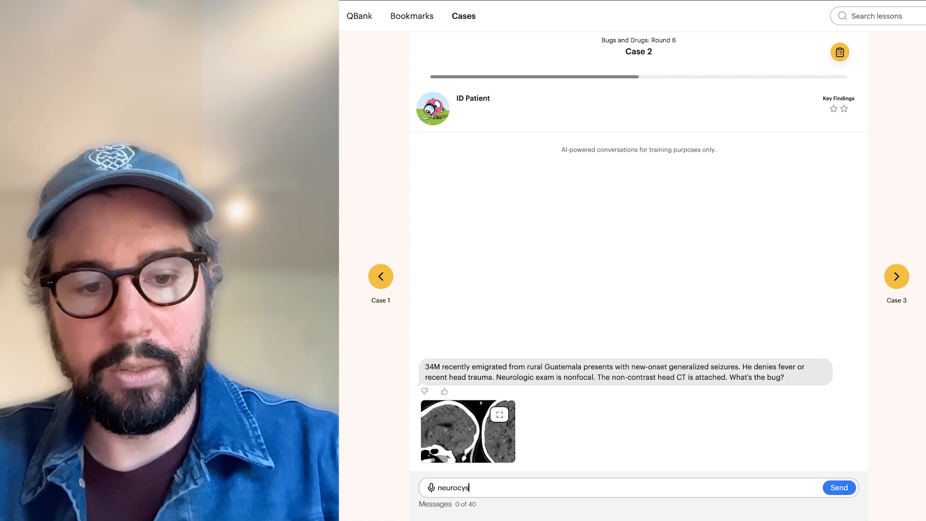
left_click(839, 487)
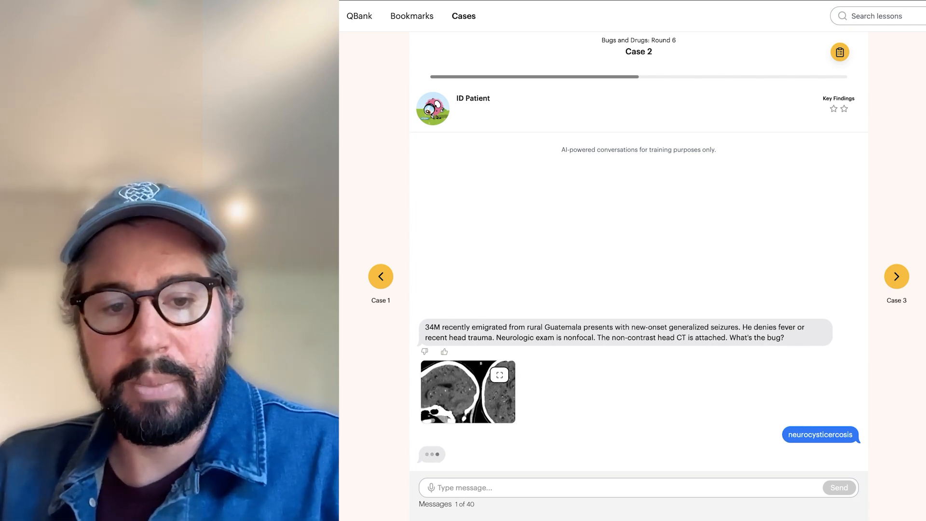
left_click(833, 109)
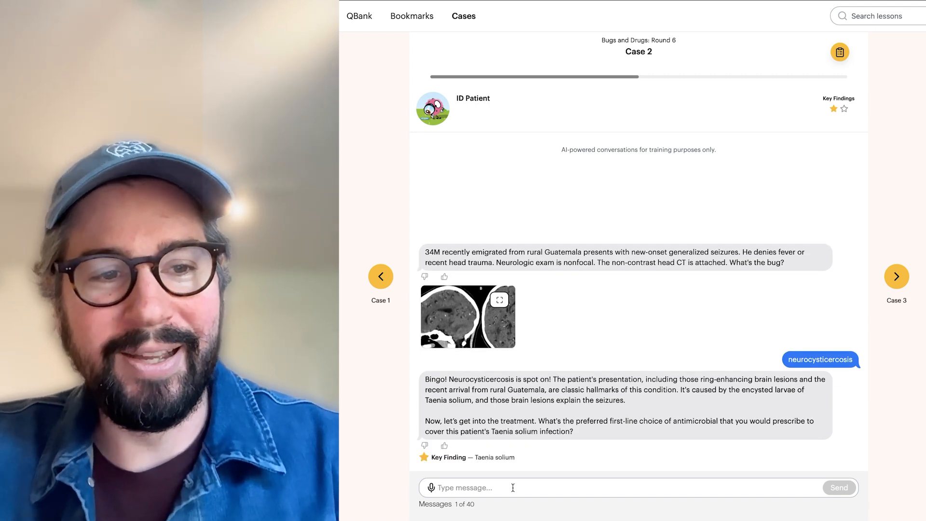
type("alb")
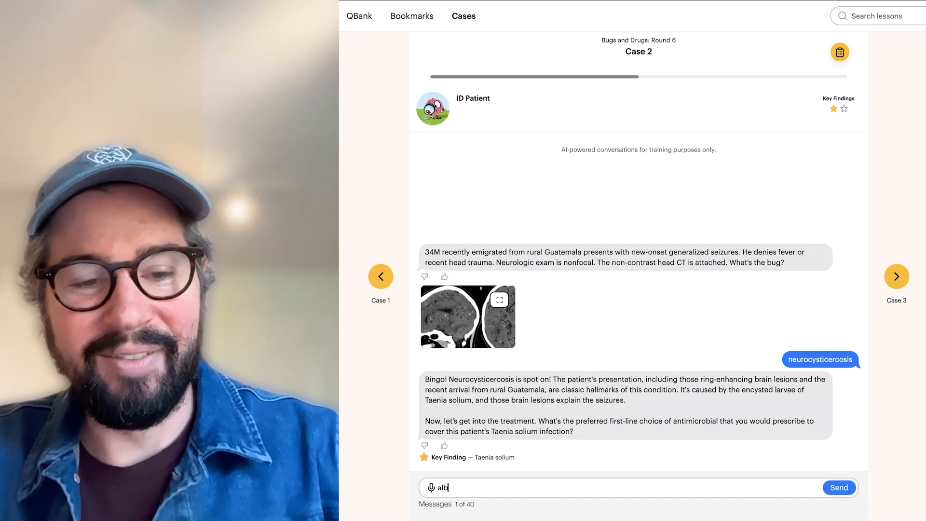
left_click(839, 487)
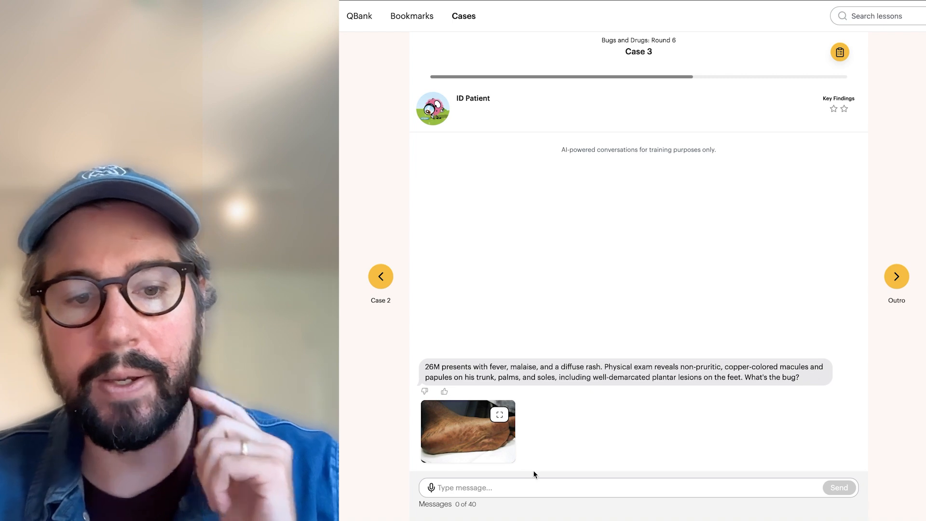
Step: Send 'no idea!', then diagnose Case 3 as syphilis, T. pallidum
type("no")
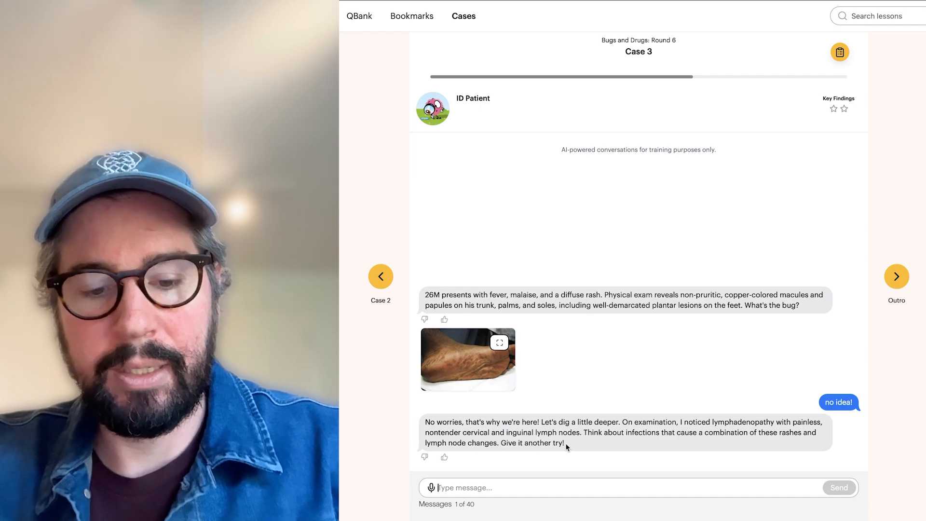
type("siphyilis, t. pa")
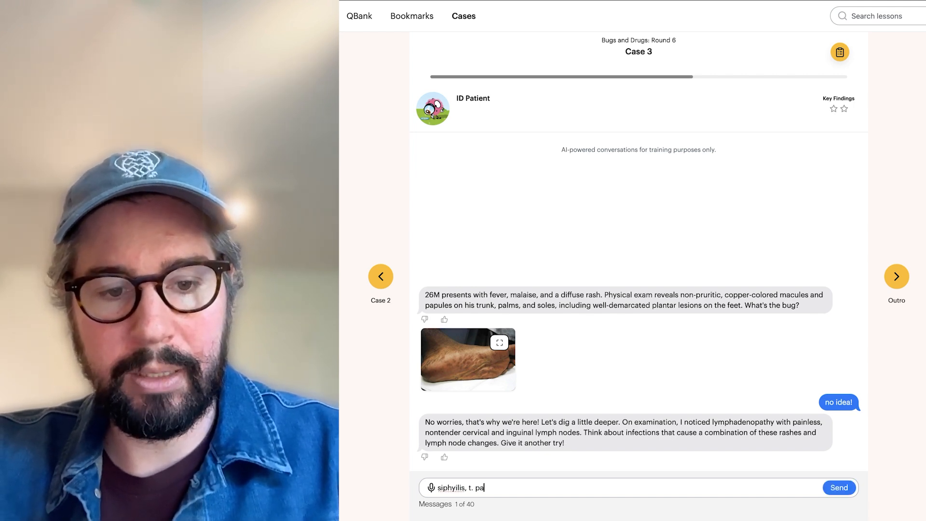
left_click(838, 487)
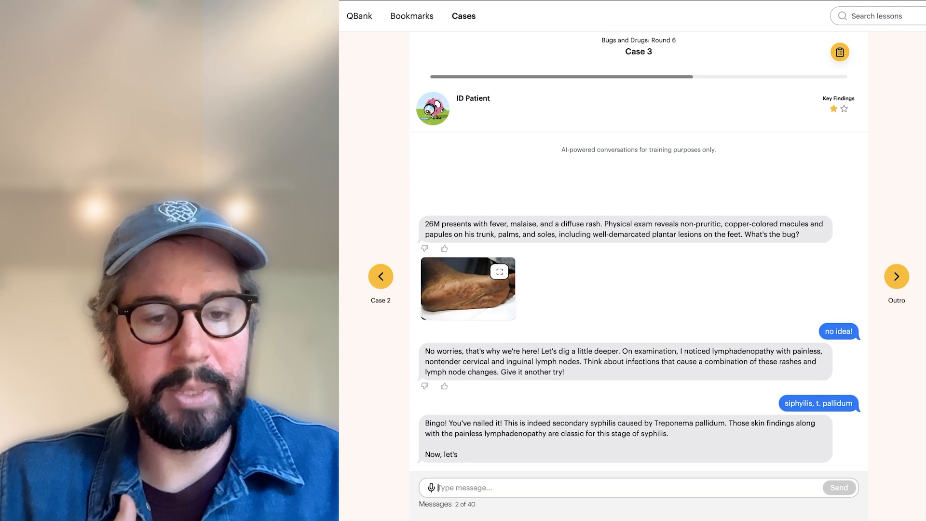
Step: Send penicillin as the Case 3 treatment
type("p")
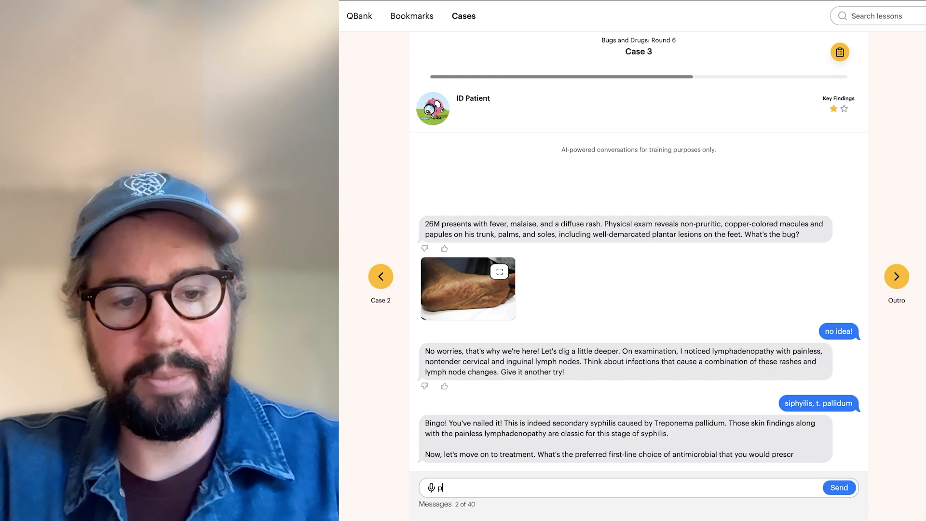
type("enicillin")
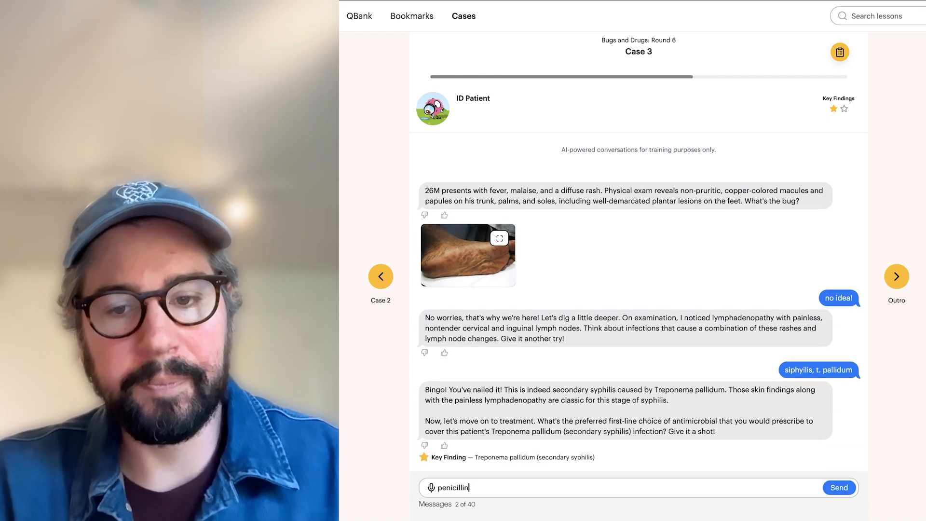
left_click(839, 487)
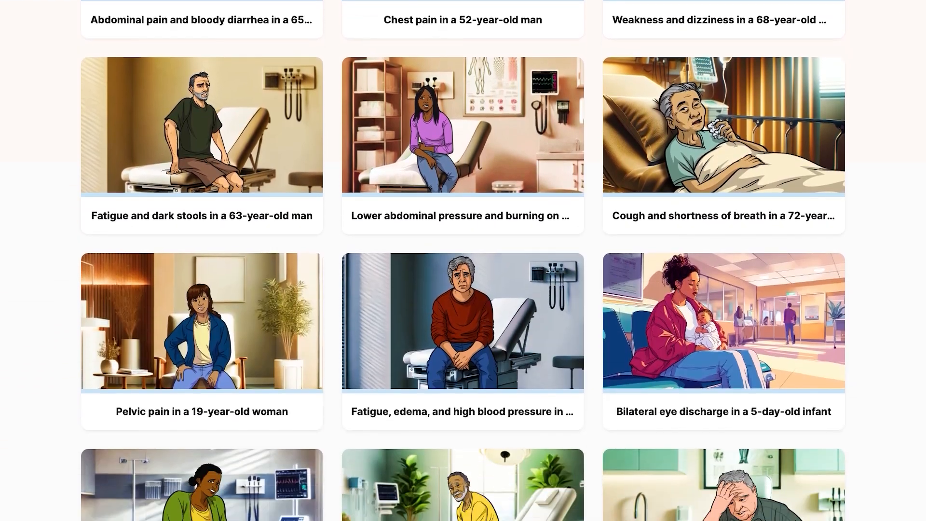
Step: Scroll the Cases gallery and open 'Shortness of breath in a 58-year-old man'
scroll("down", 3)
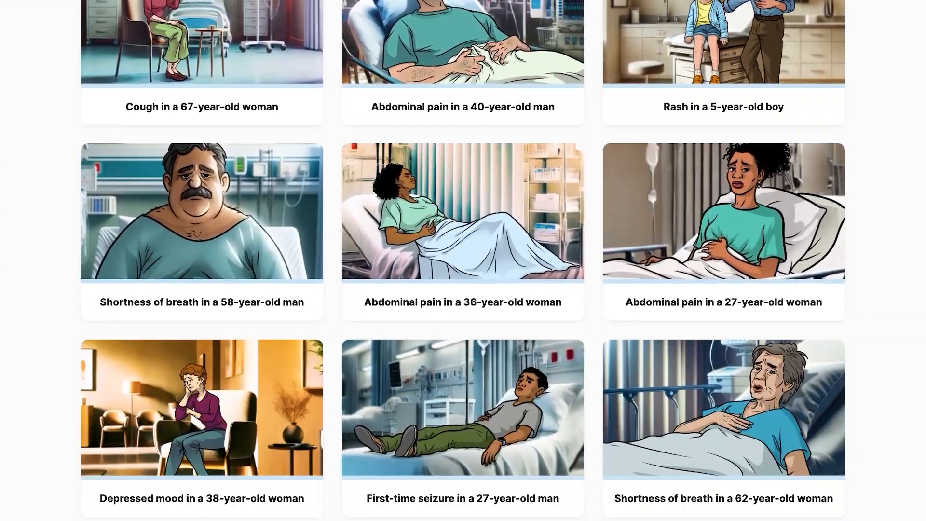
left_click(202, 210)
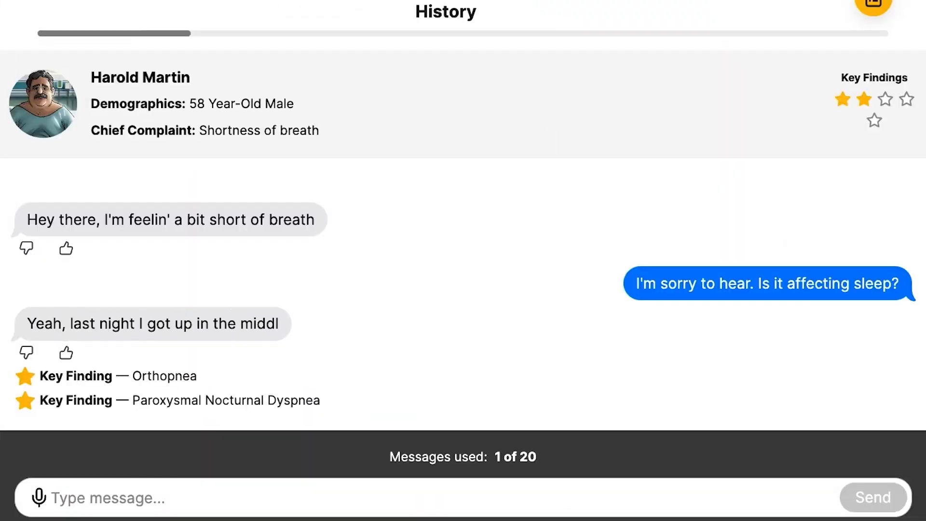